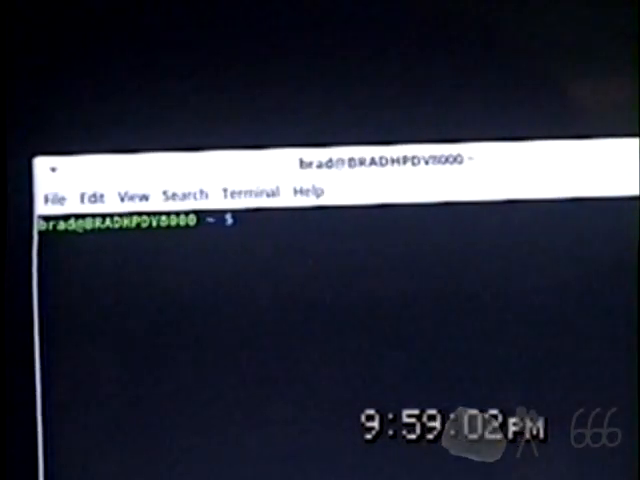
- Enter 'sudo apt install firmware-b43-installer' at the shell prompt without running it
text(sudo)
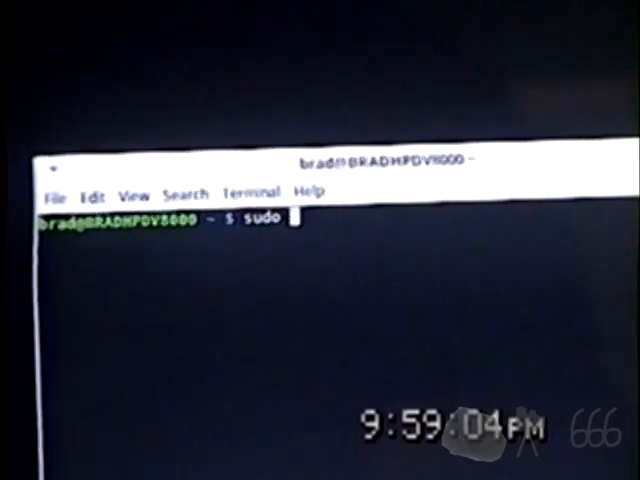
text(apt install firmware-b43-)
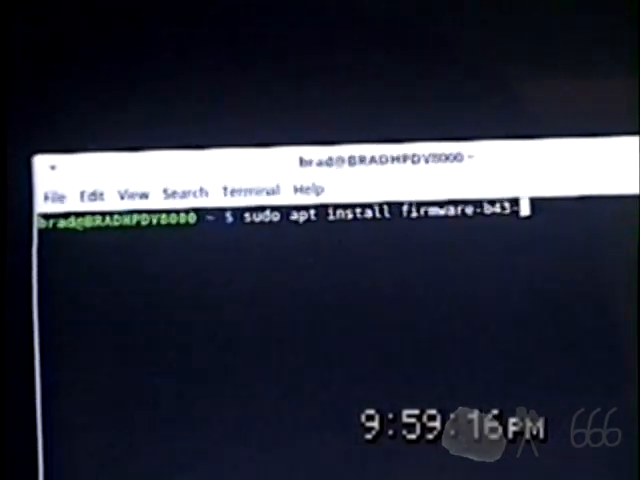
text(install)
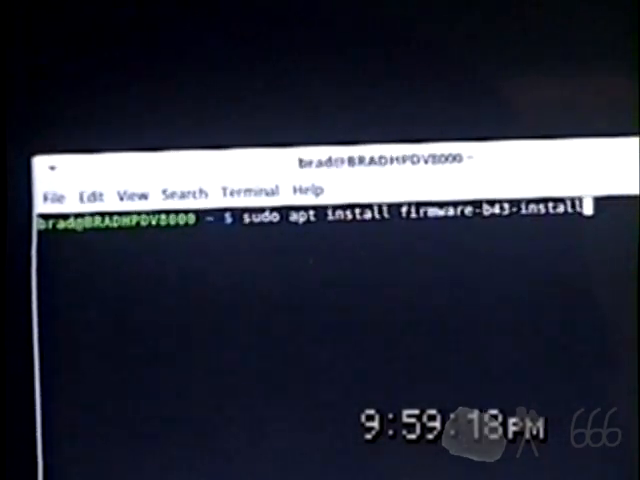
- Run the firmware-b43-installer install, submit the sudo password, and answer y to continue
text(er)
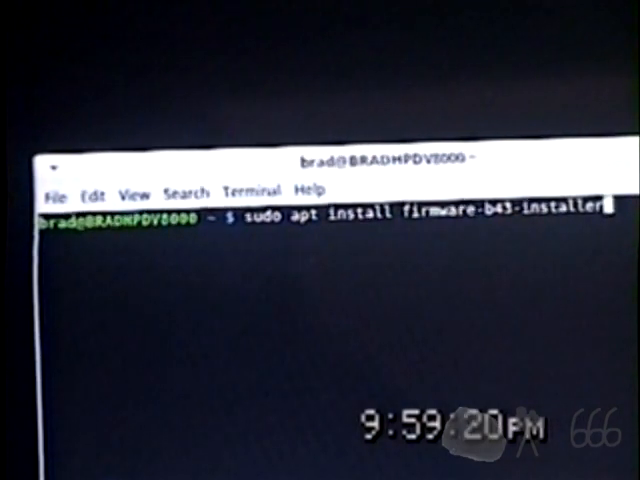
key(Return)
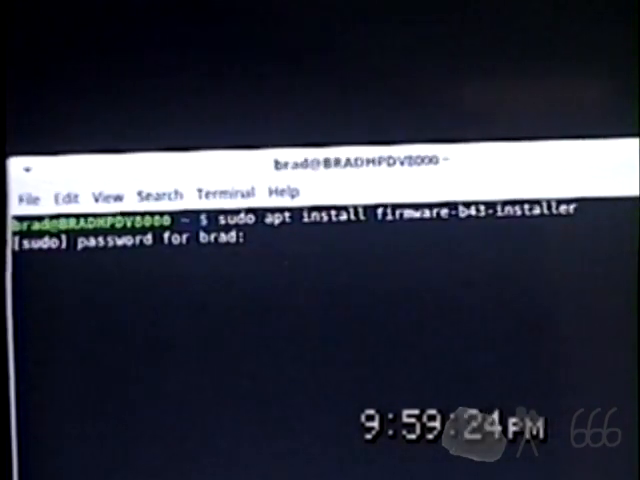
key(Return)
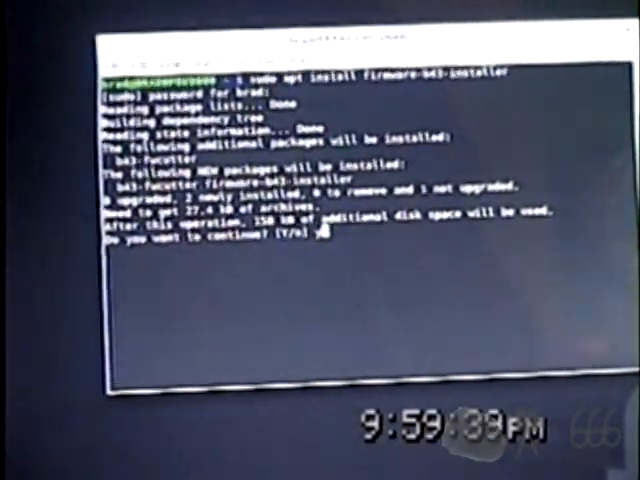
text(y)
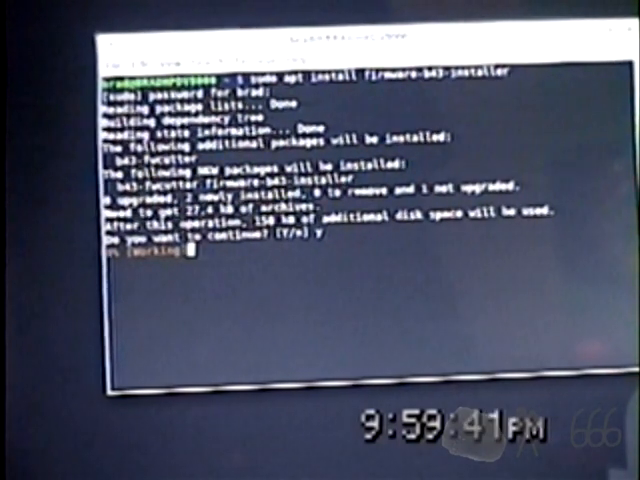